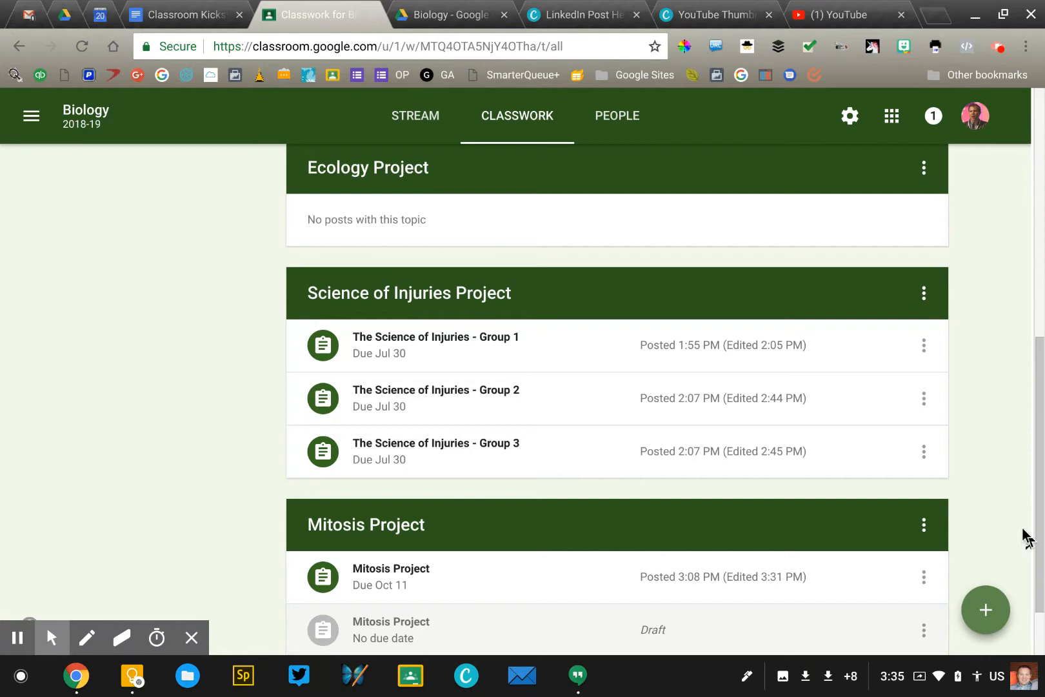
# Open the design experience question for editing, then close it without changes.
pyautogui.scroll(-3)
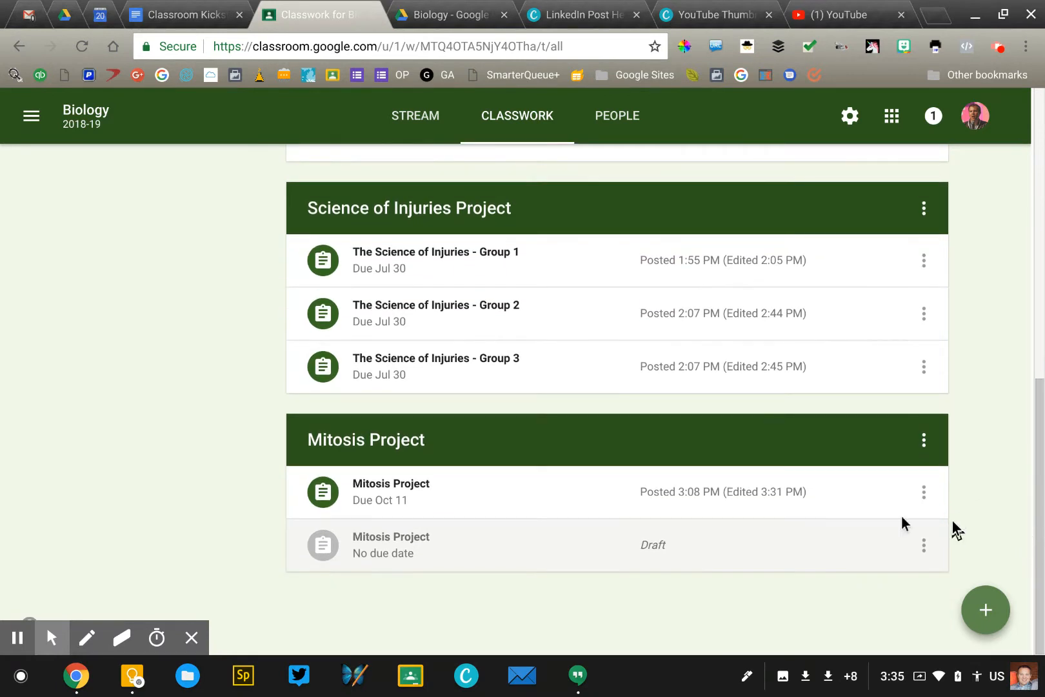
pyautogui.moveTo(462, 501)
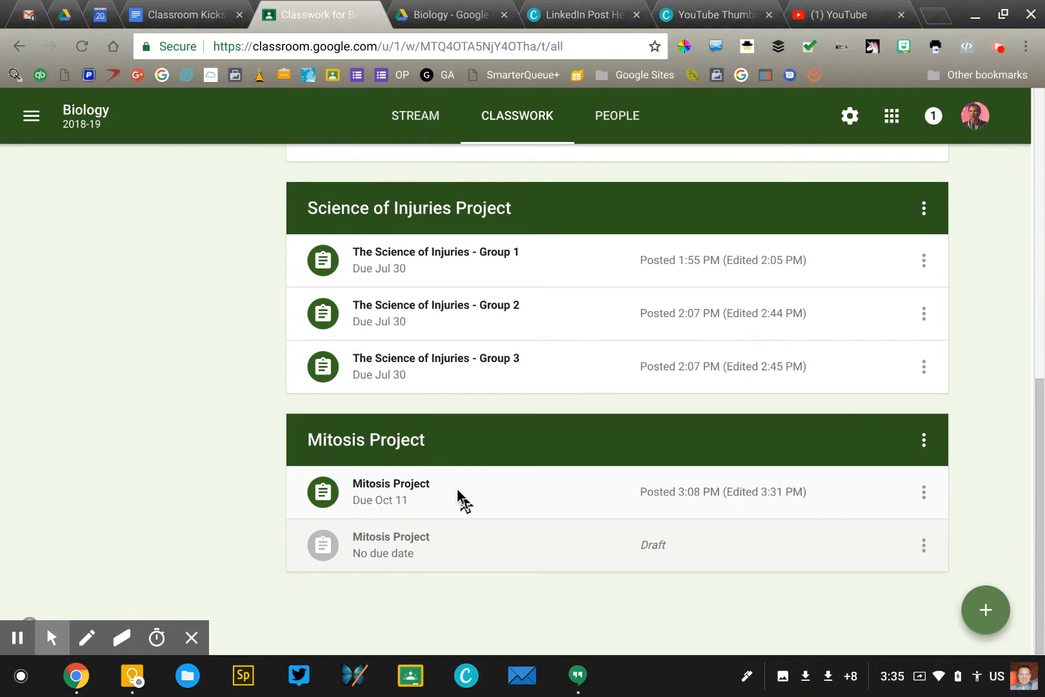
pyautogui.click(391, 483)
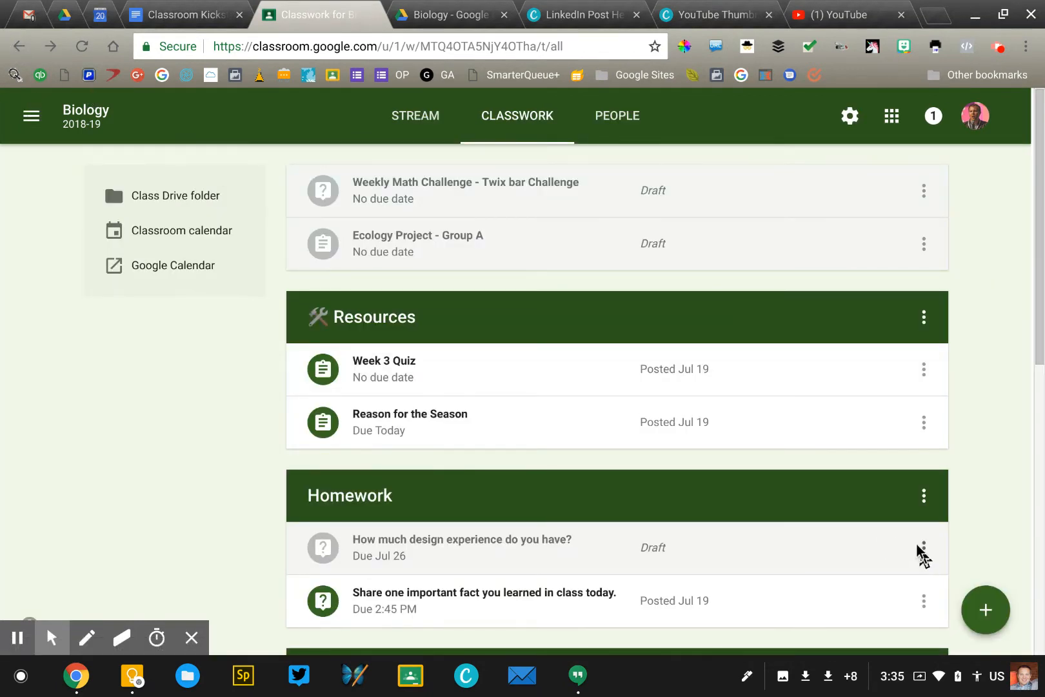
pyautogui.click(923, 547)
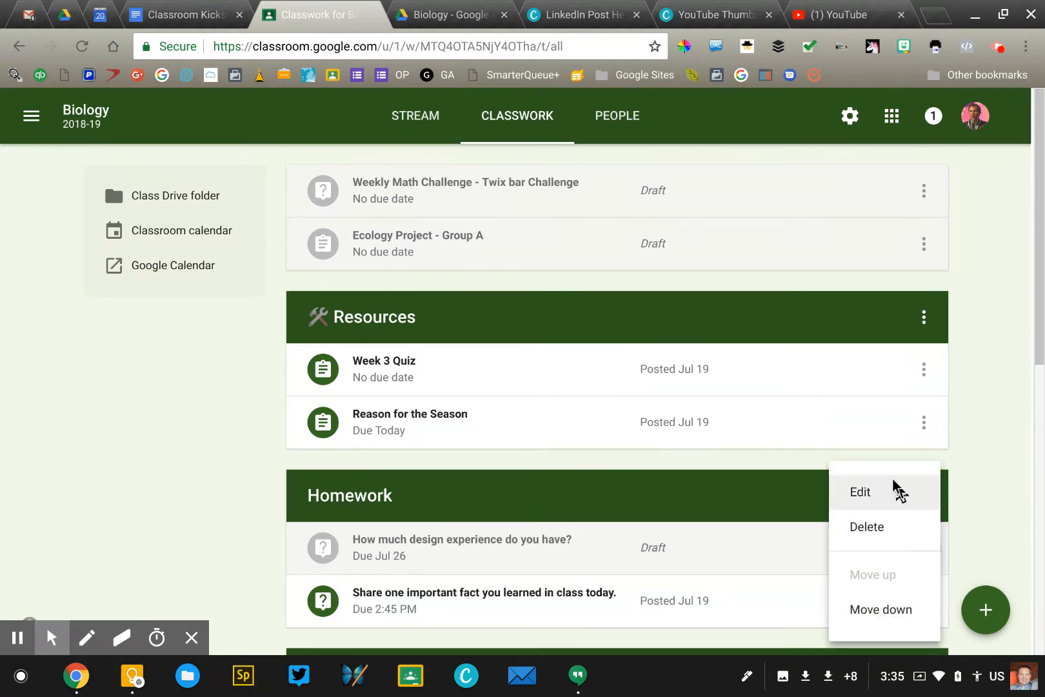
pyautogui.click(859, 492)
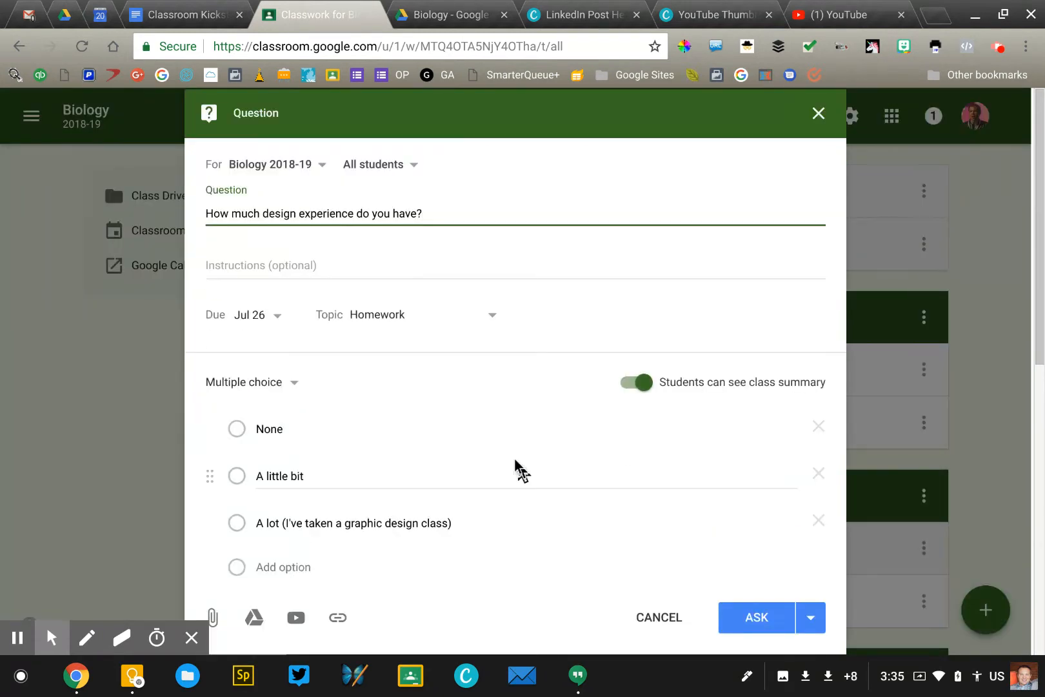
pyautogui.click(657, 617)
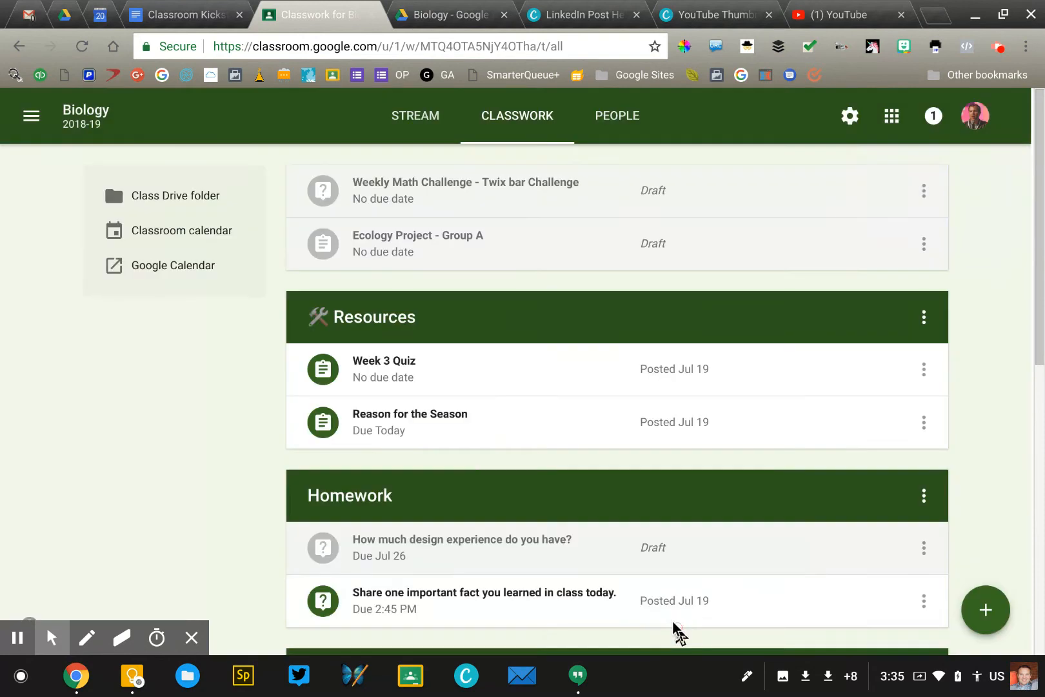
pyautogui.scroll(-3)
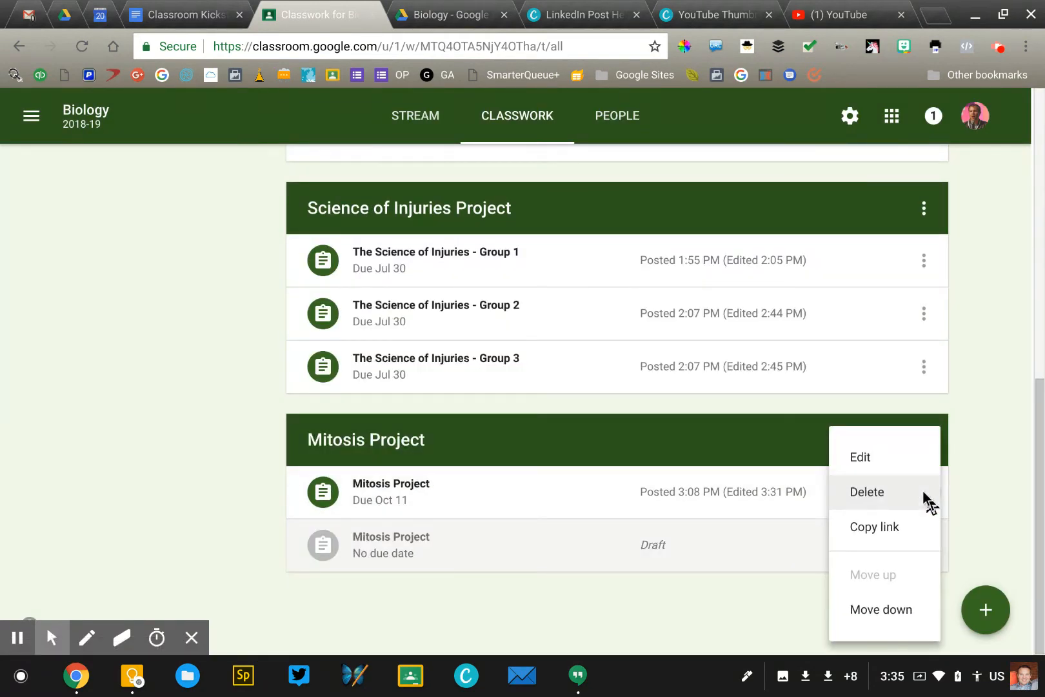
pyautogui.moveTo(962, 492)
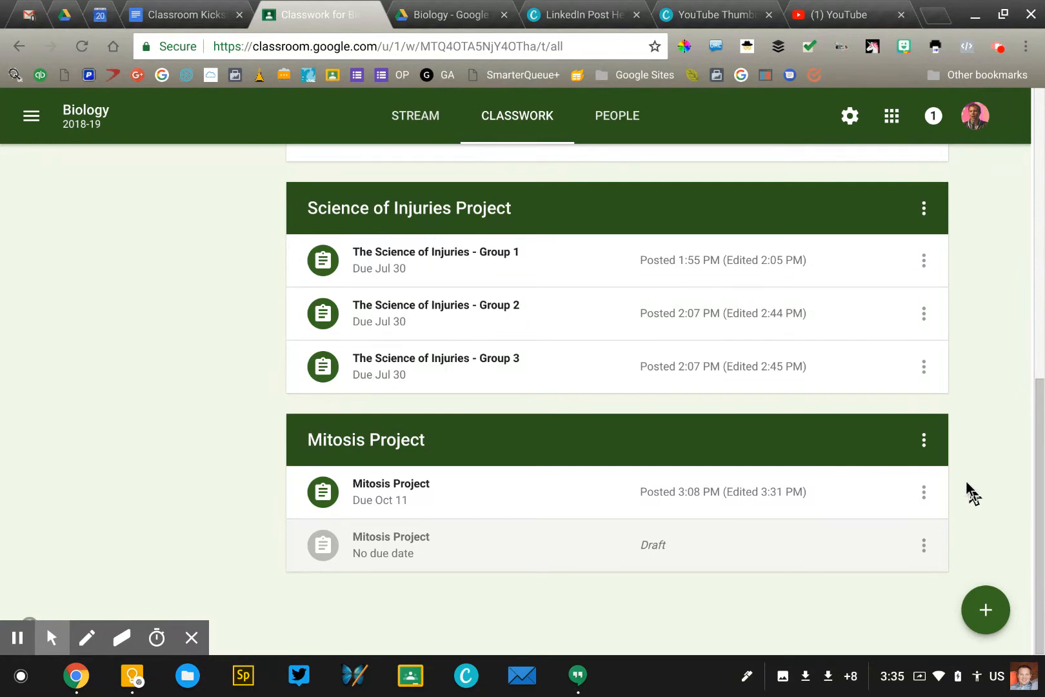
# Edit the posted Mitosis Project to leave out the first student, then save.
pyautogui.click(923, 440)
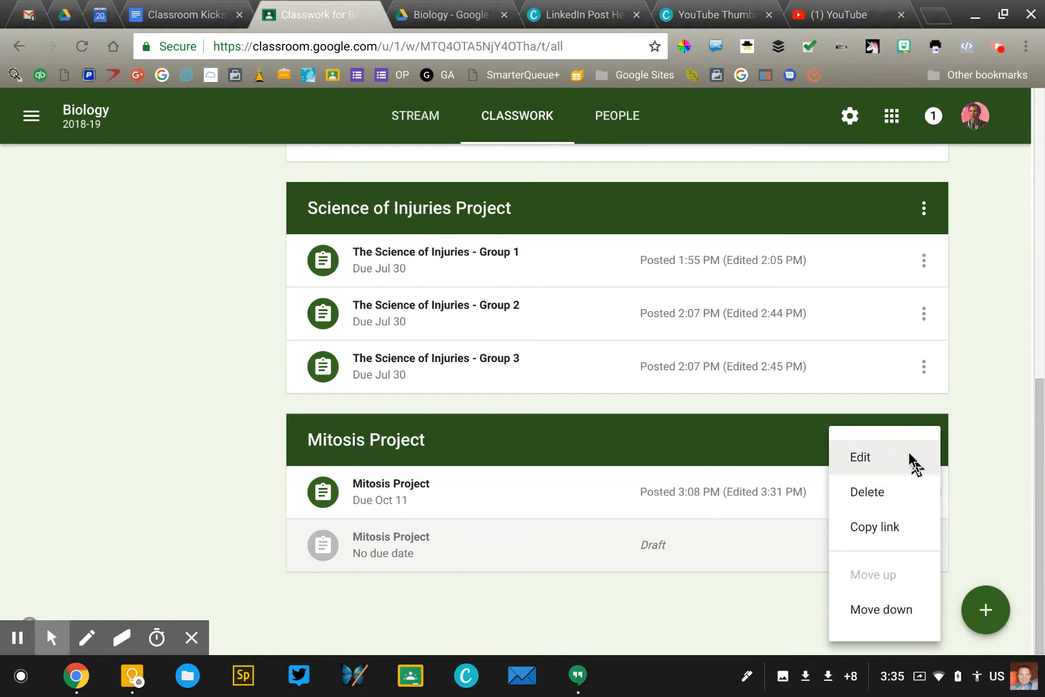
pyautogui.click(861, 457)
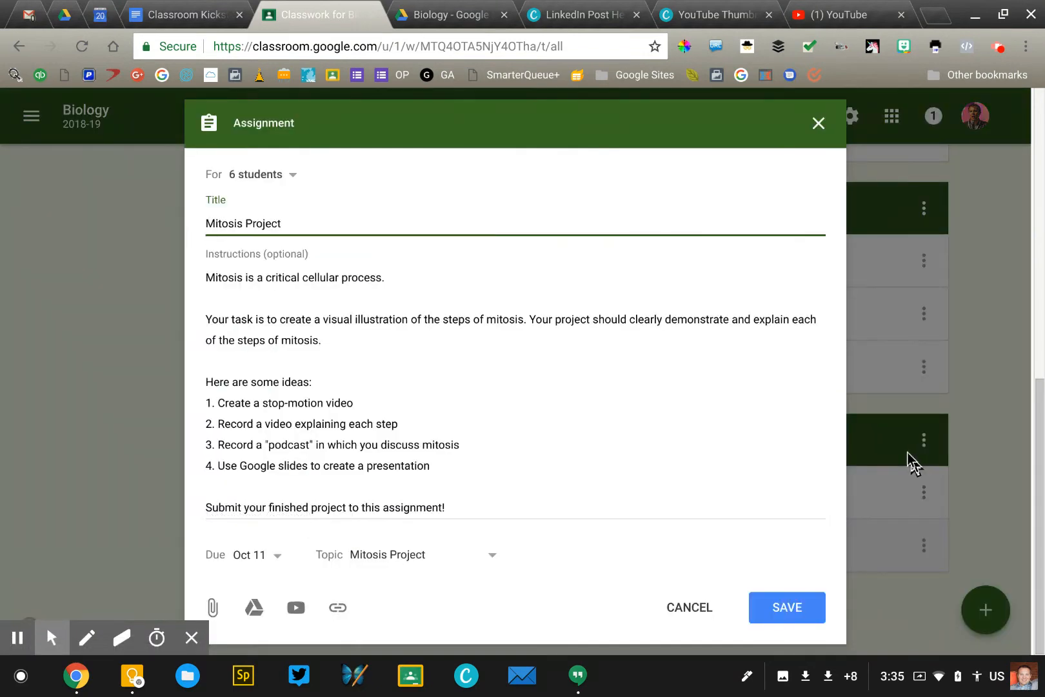
pyautogui.moveTo(290, 186)
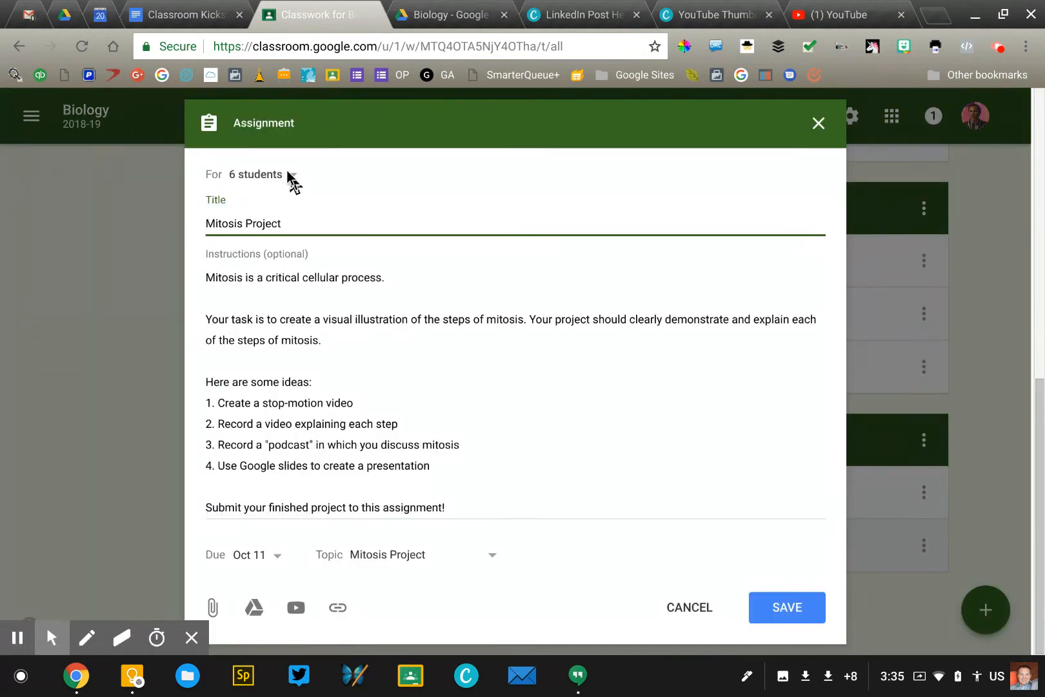
pyautogui.click(256, 175)
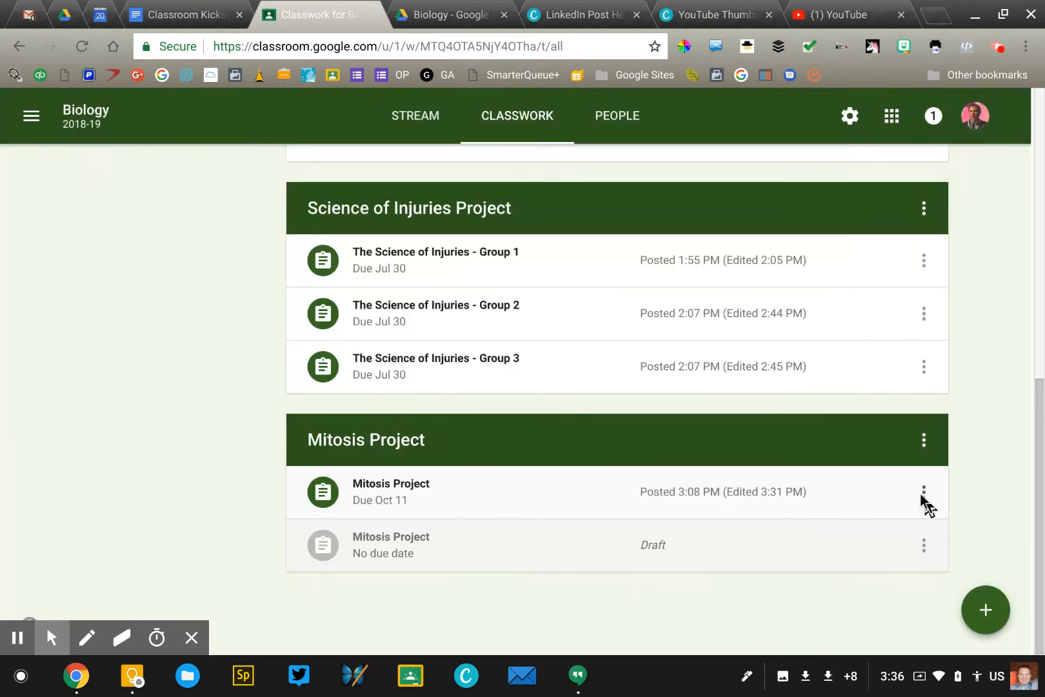
pyautogui.click(924, 492)
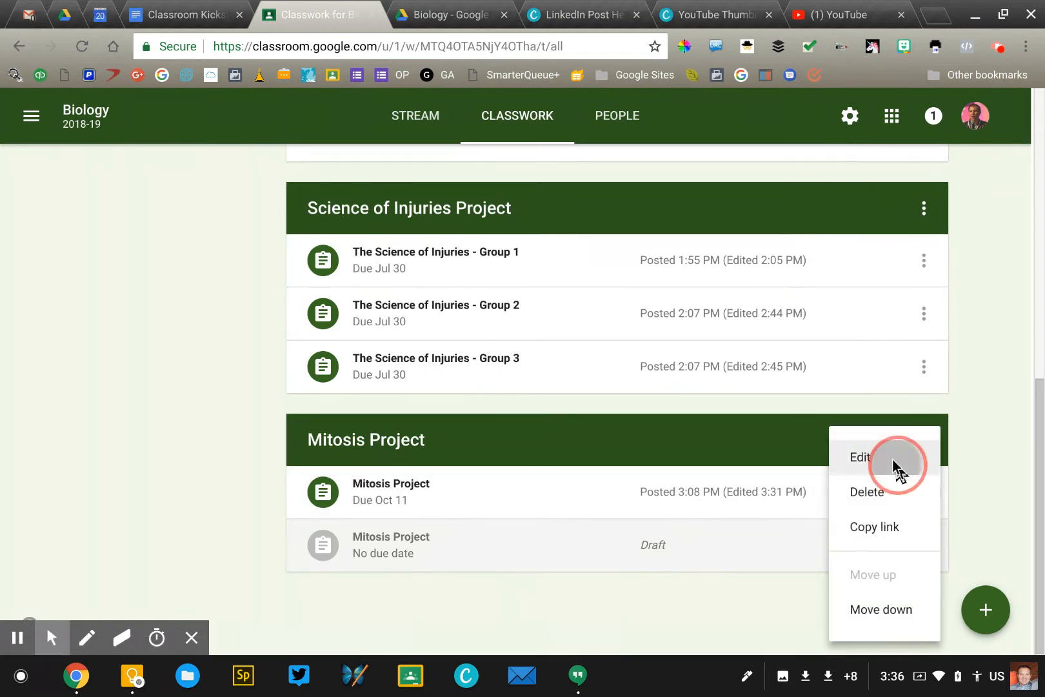
pyautogui.click(860, 457)
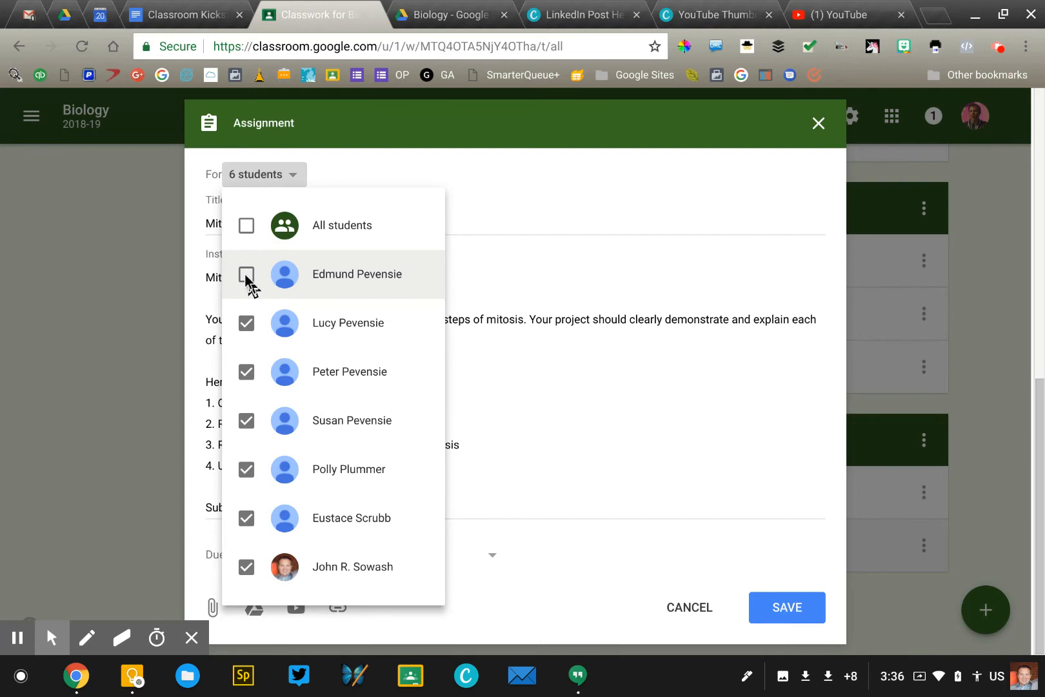
pyautogui.moveTo(274, 283)
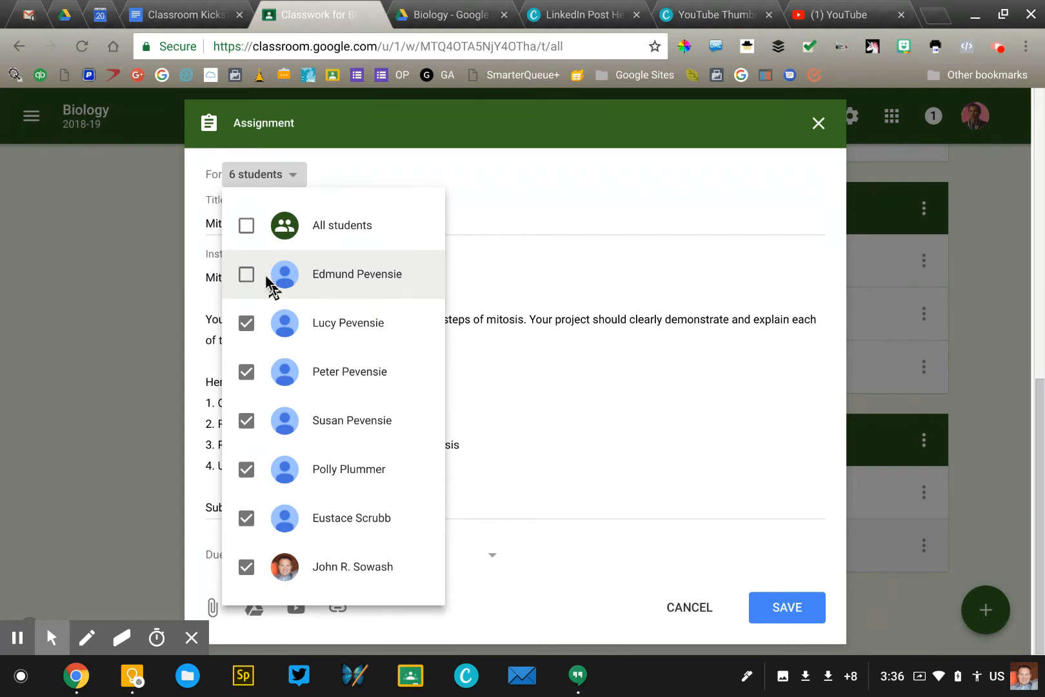
pyautogui.moveTo(305, 285)
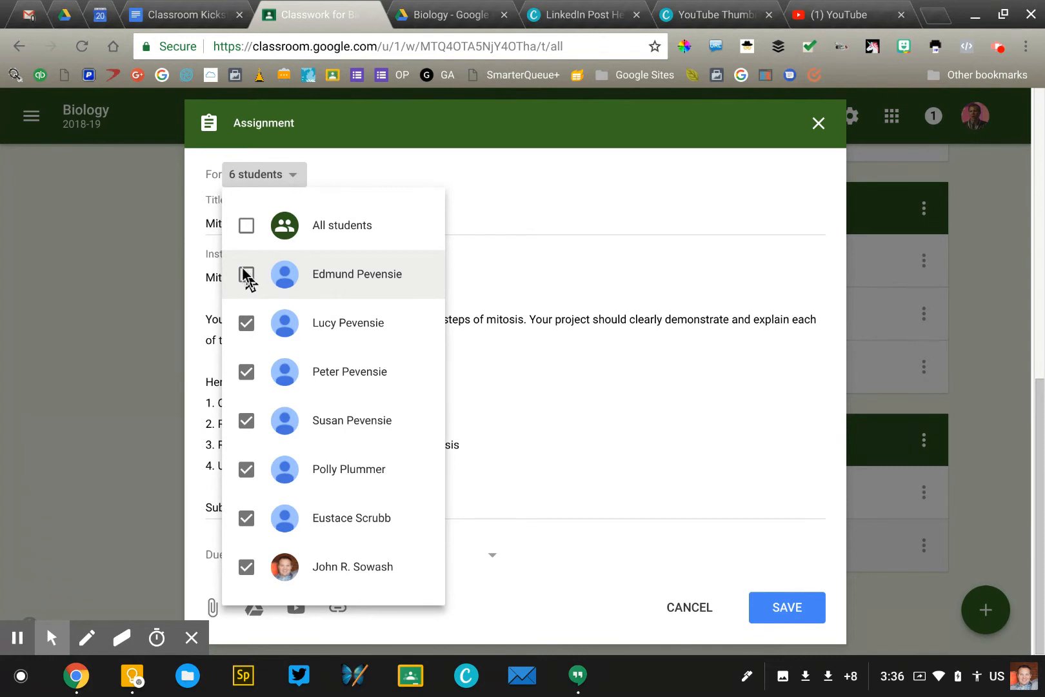
pyautogui.click(786, 608)
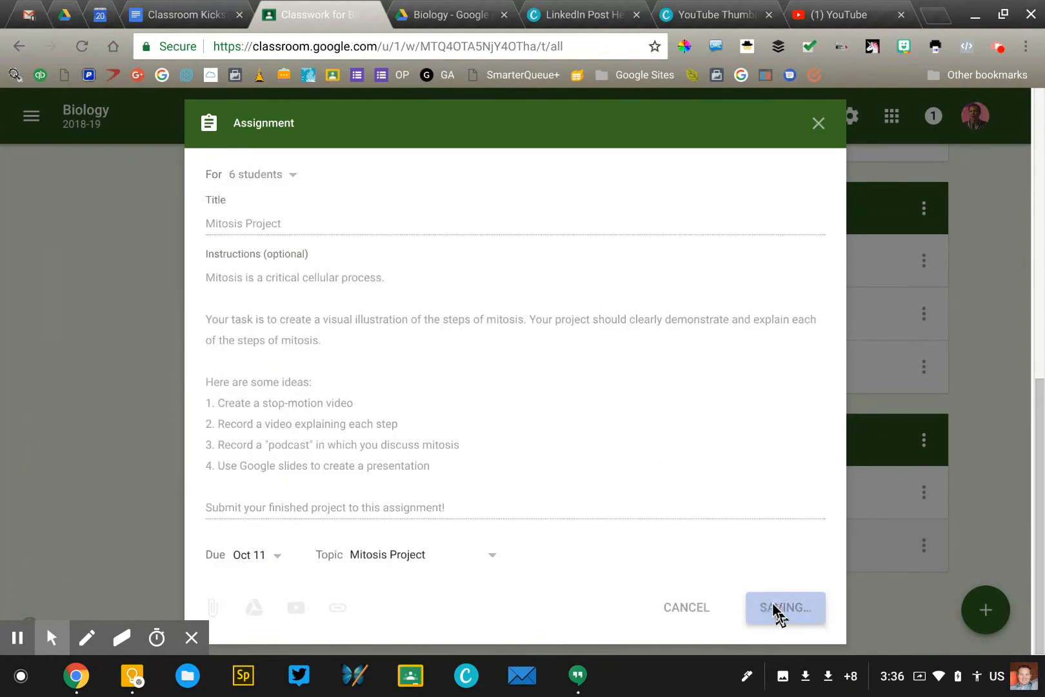
pyautogui.click(785, 608)
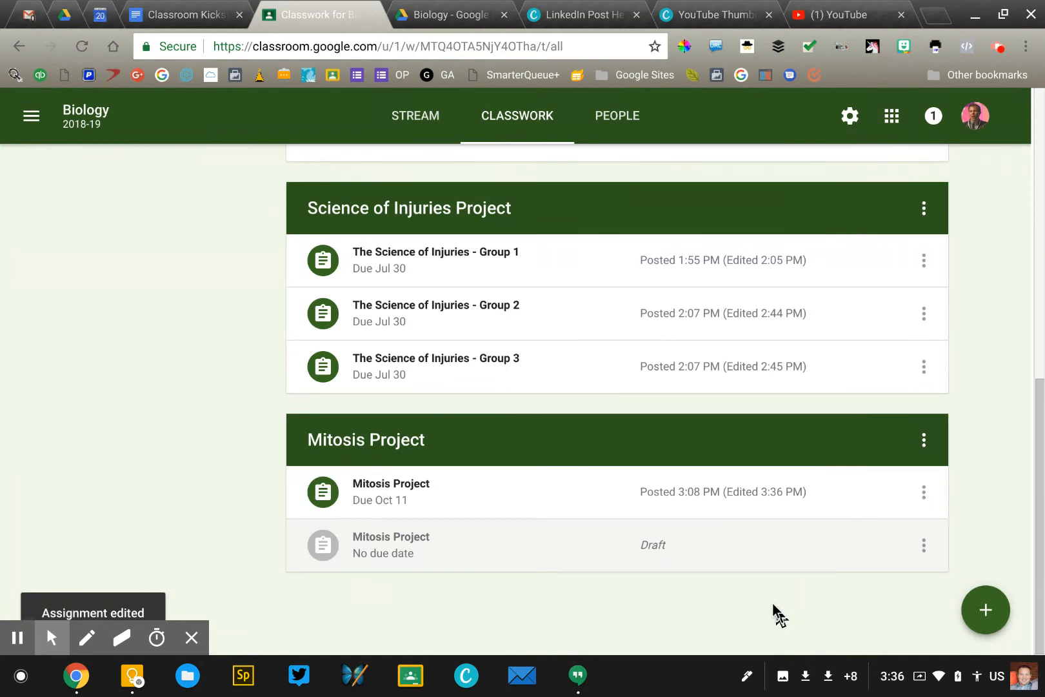
# Reuse the 3:08 PM Mitosis Project post as a new assignment draft.
pyautogui.click(985, 610)
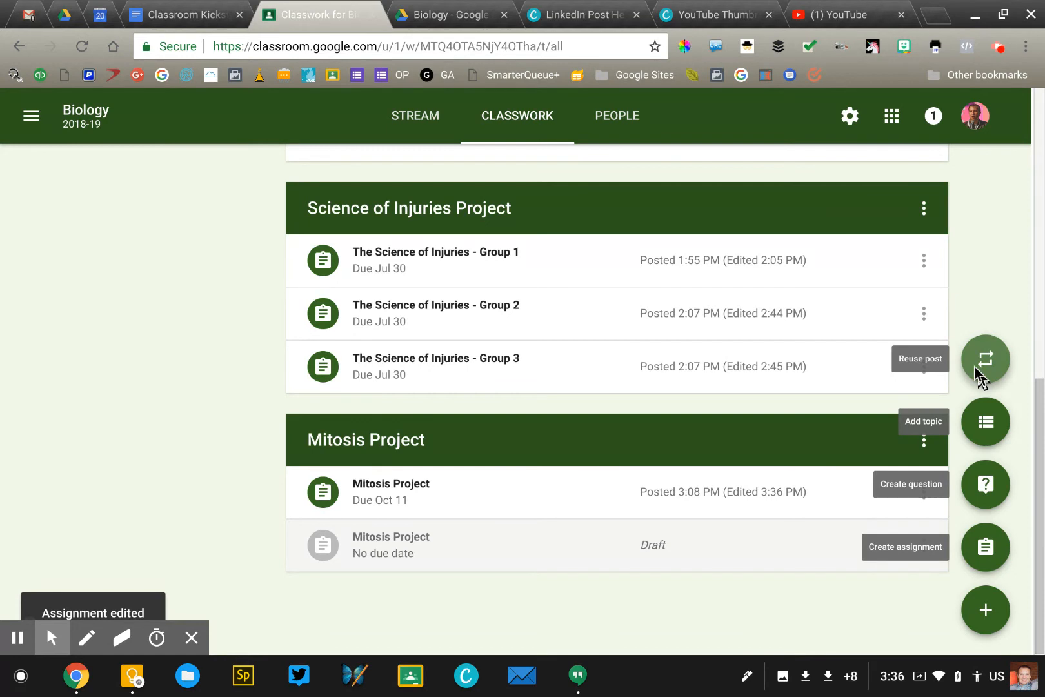
pyautogui.click(986, 359)
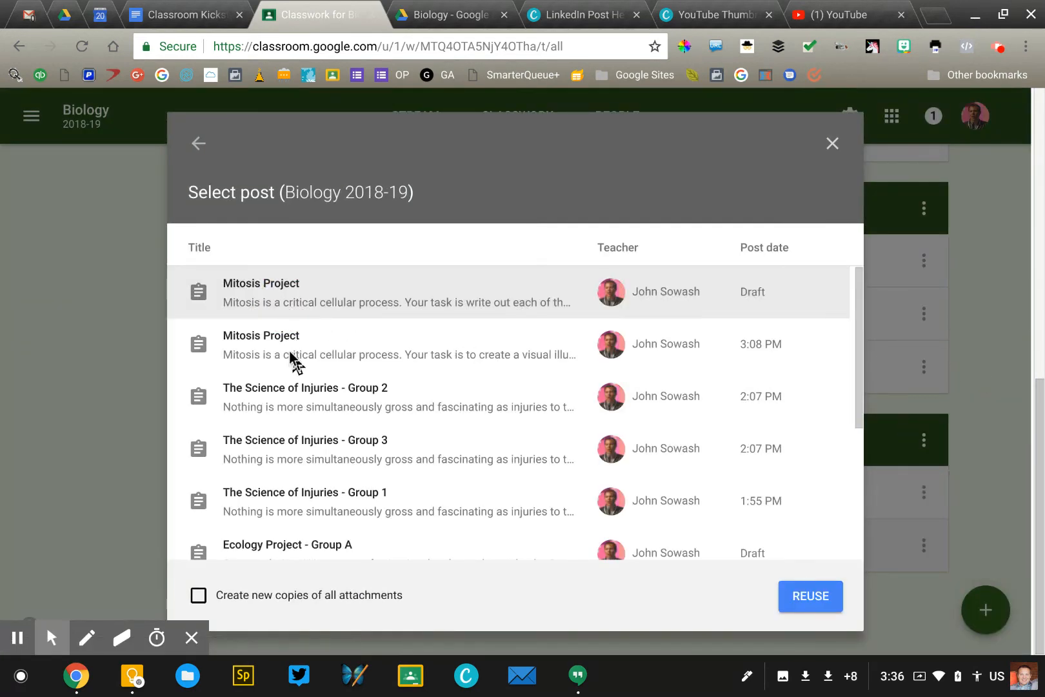
pyautogui.click(811, 596)
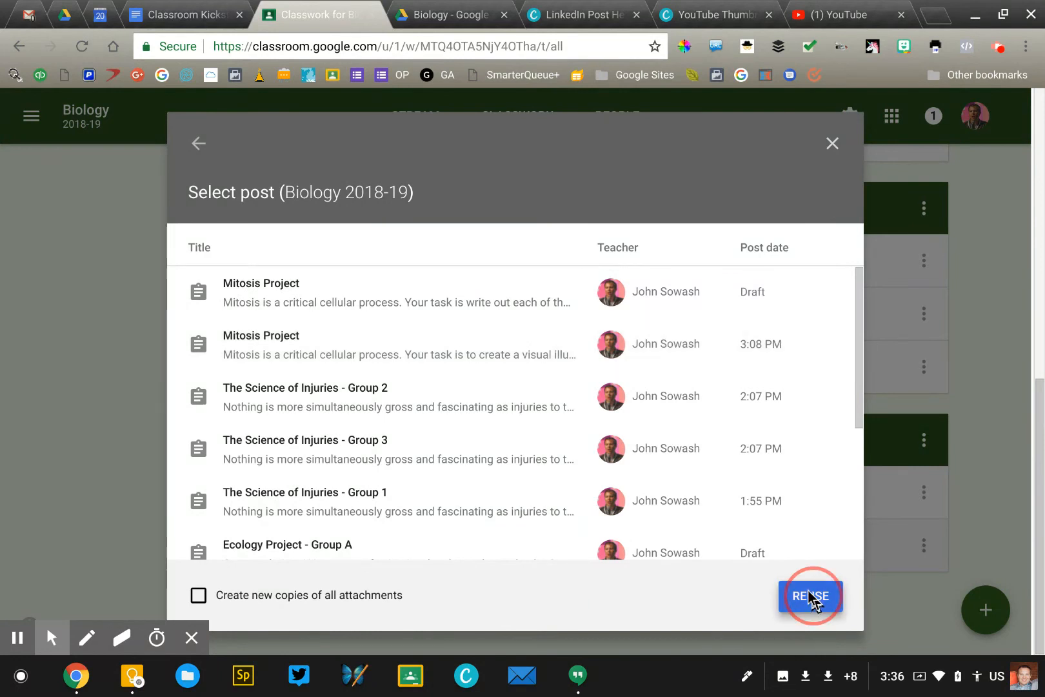
pyautogui.click(811, 595)
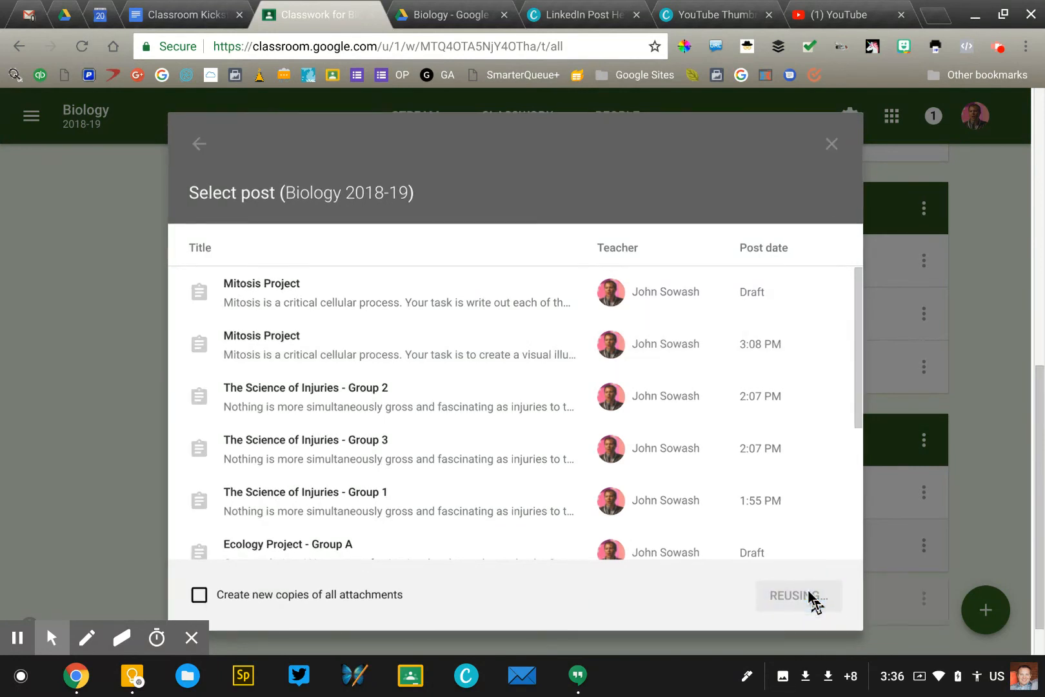
pyautogui.click(798, 595)
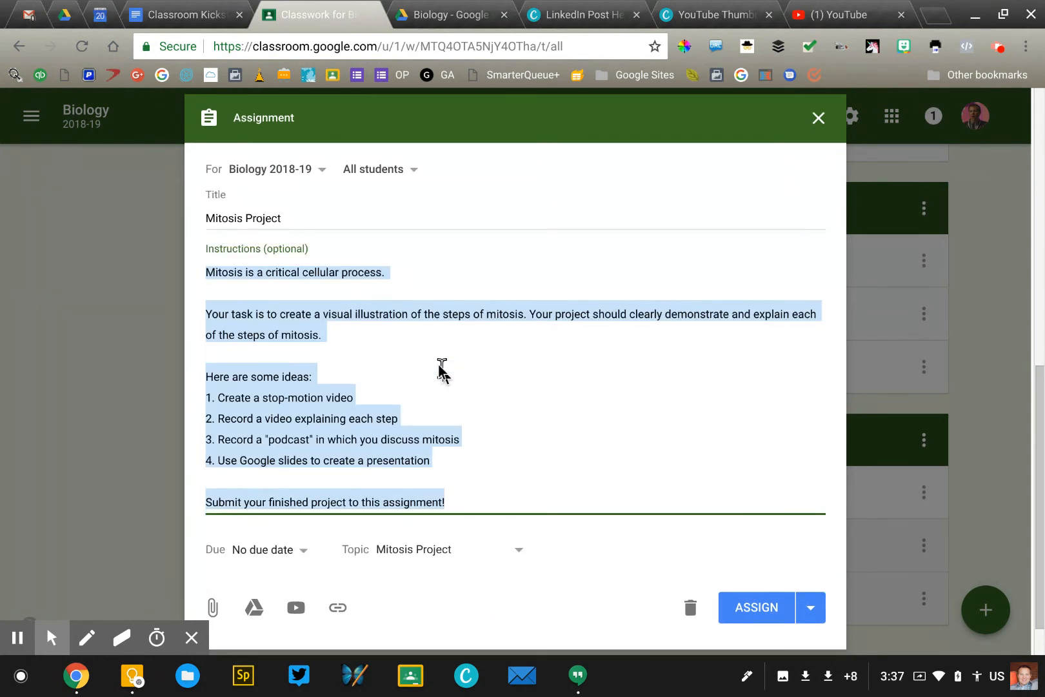
# Replace the task paragraph and ideas list with the write-out-mitosis-with-pictures task.
pyautogui.click(215, 335)
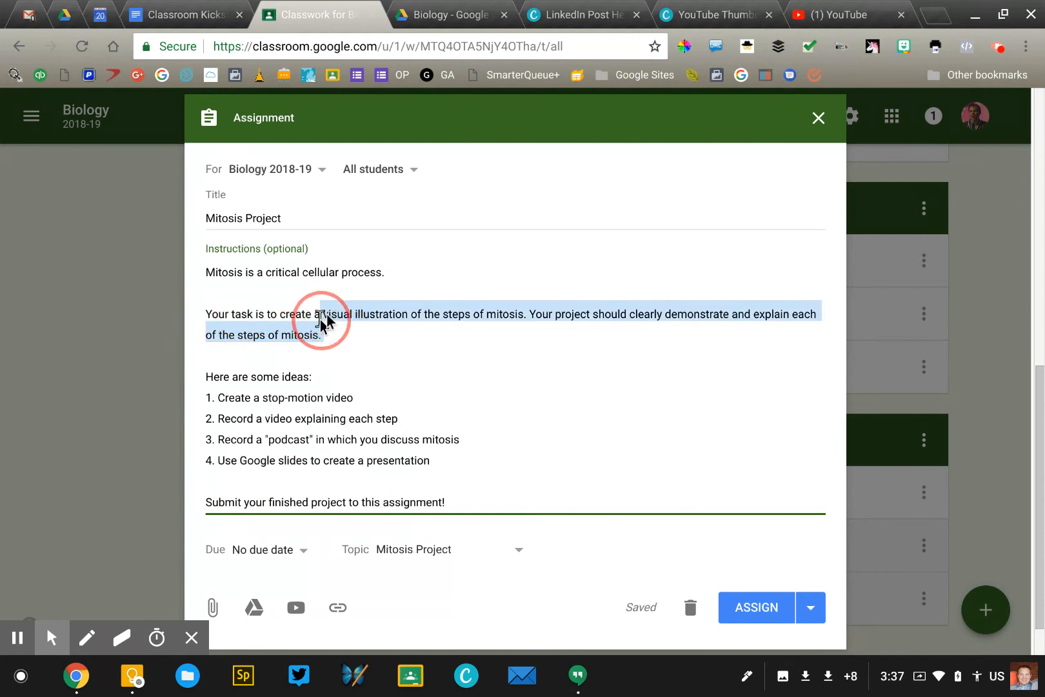
pyautogui.write('write out the steps of m')
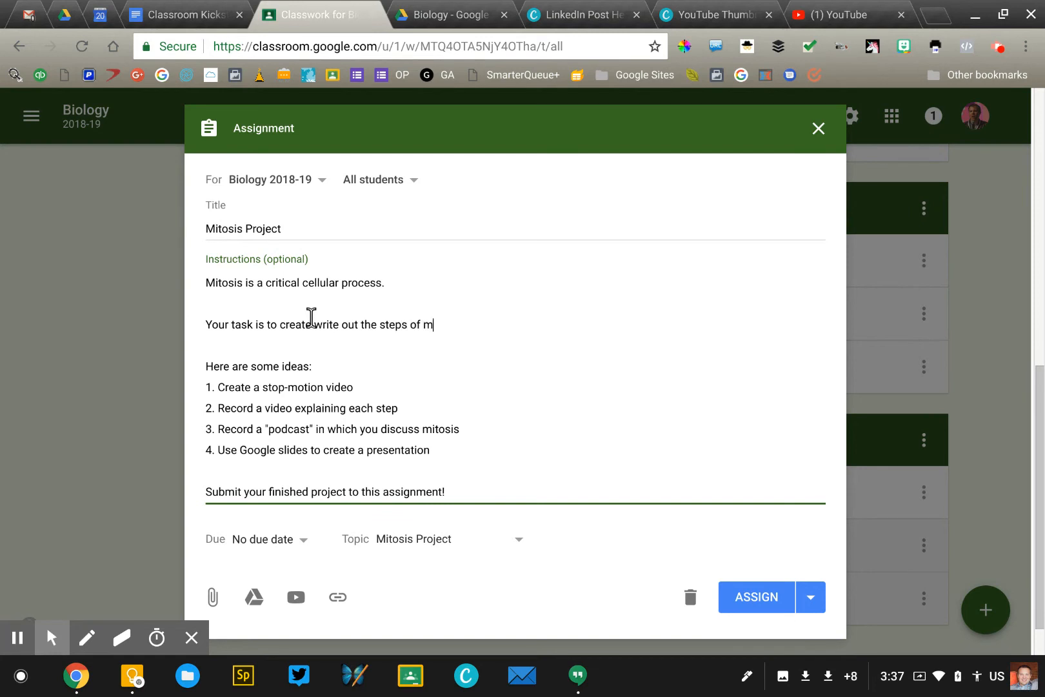
pyautogui.write('itosis and include')
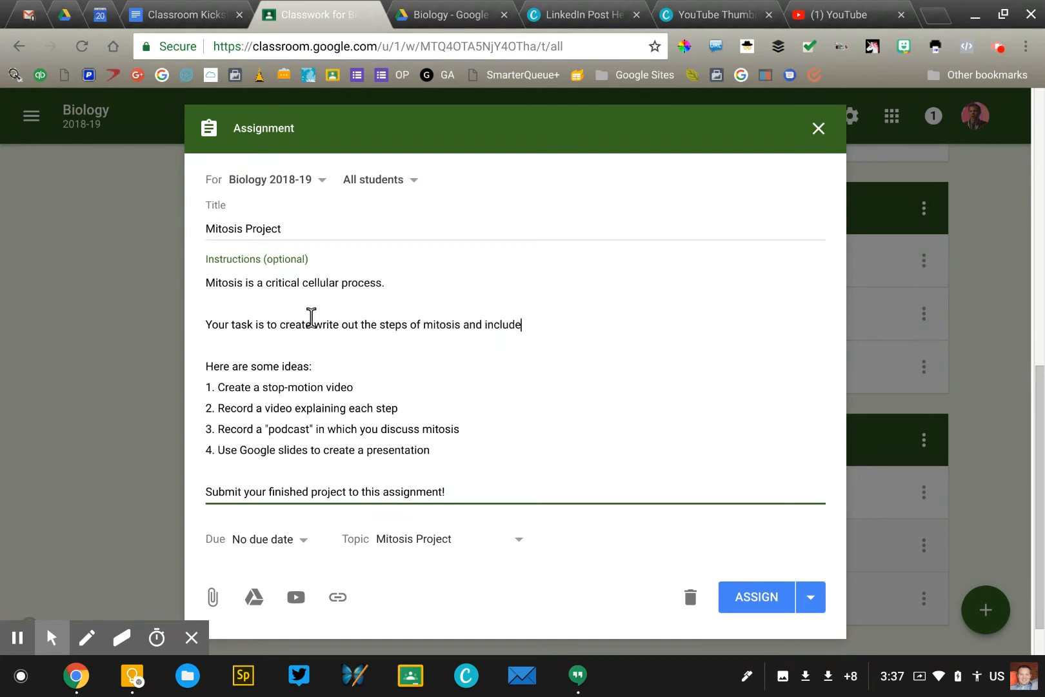
pyautogui.write('d a picture foe')
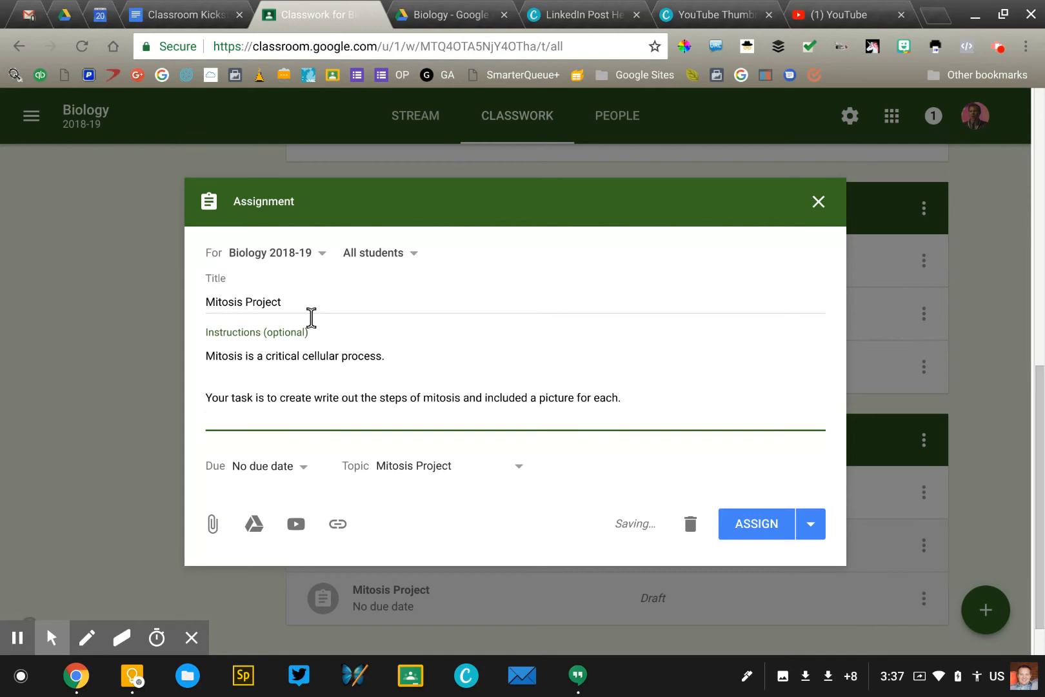
# Give the copied assignment a Jul 31 due date and assign it to one student.
pyautogui.click(266, 465)
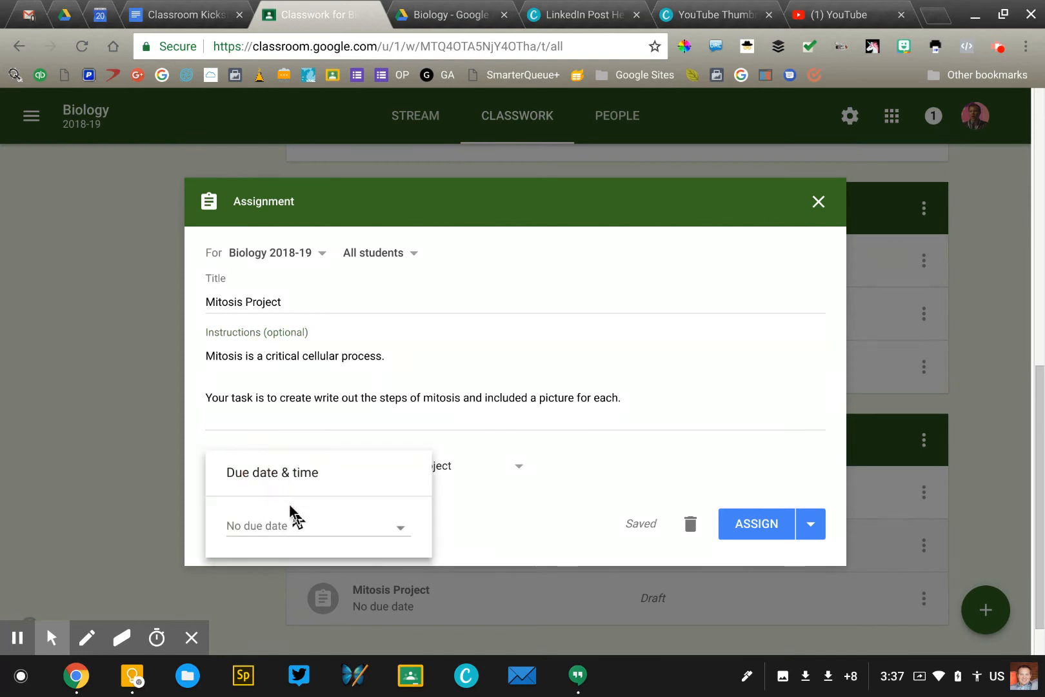
pyautogui.click(318, 525)
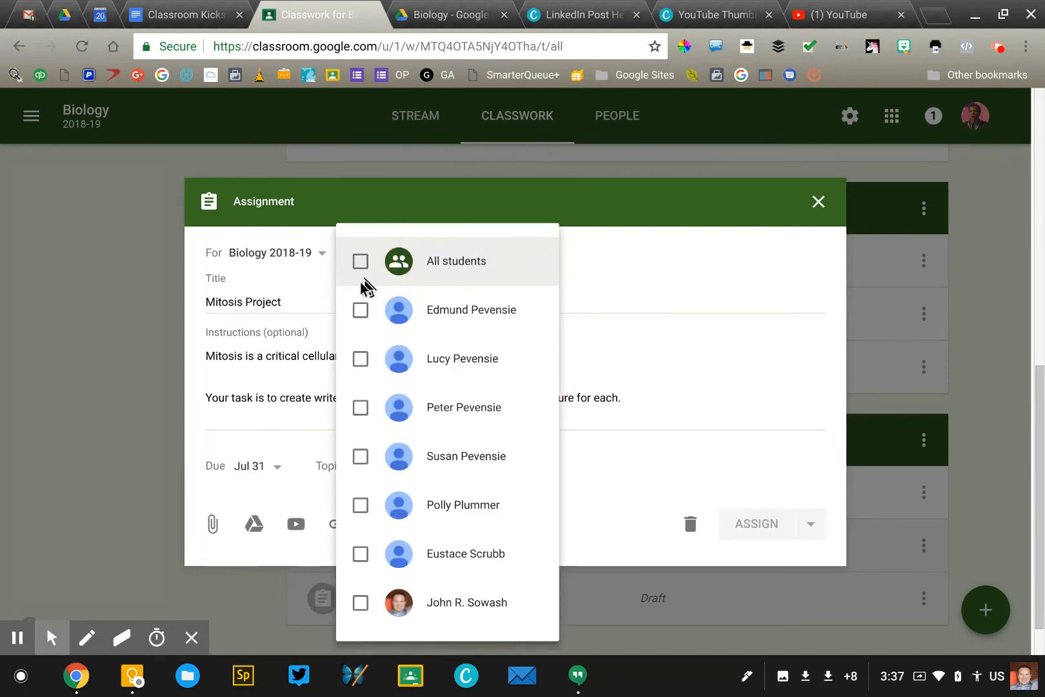
pyautogui.click(360, 310)
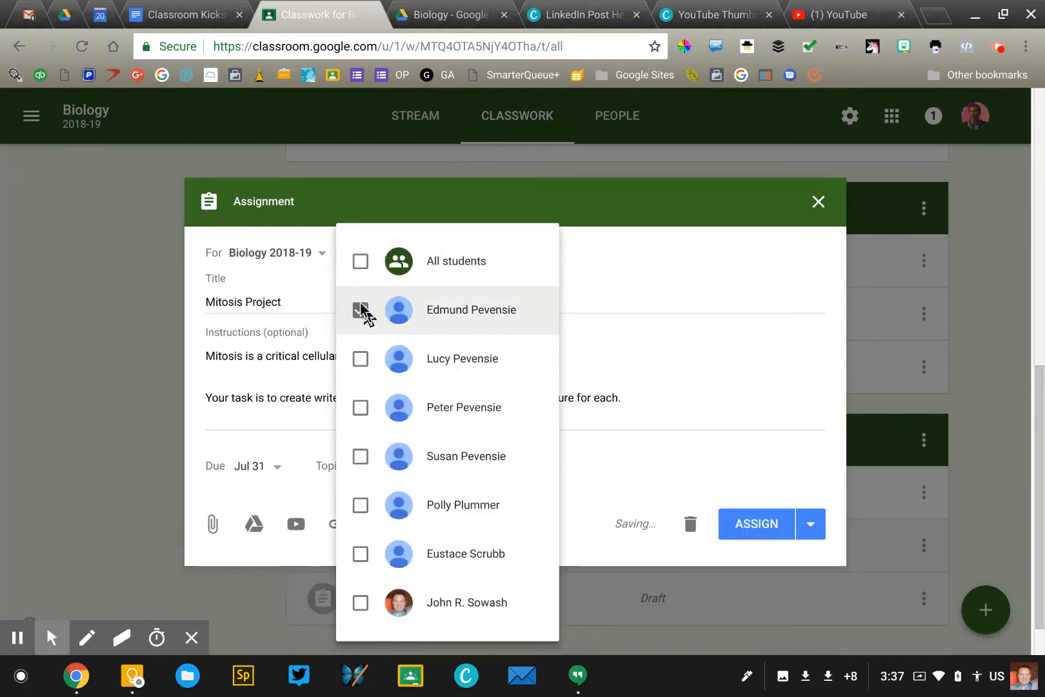
pyautogui.click(360, 311)
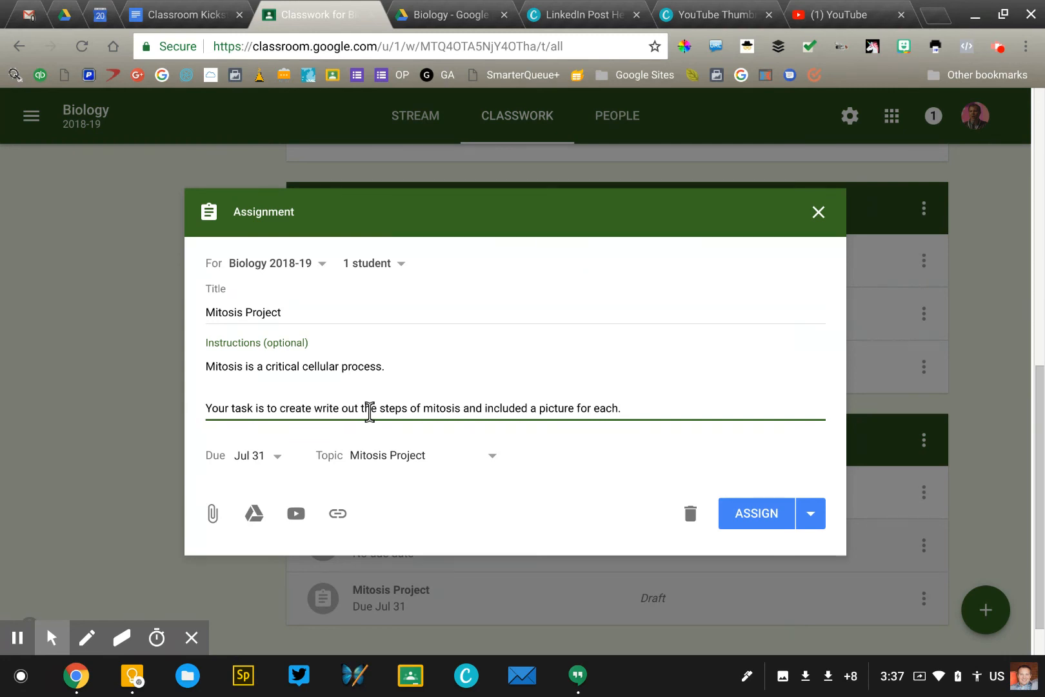
# Assign the modified Mitosis Project and scroll Classwork to its Jul 31 entry.
pyautogui.click(756, 514)
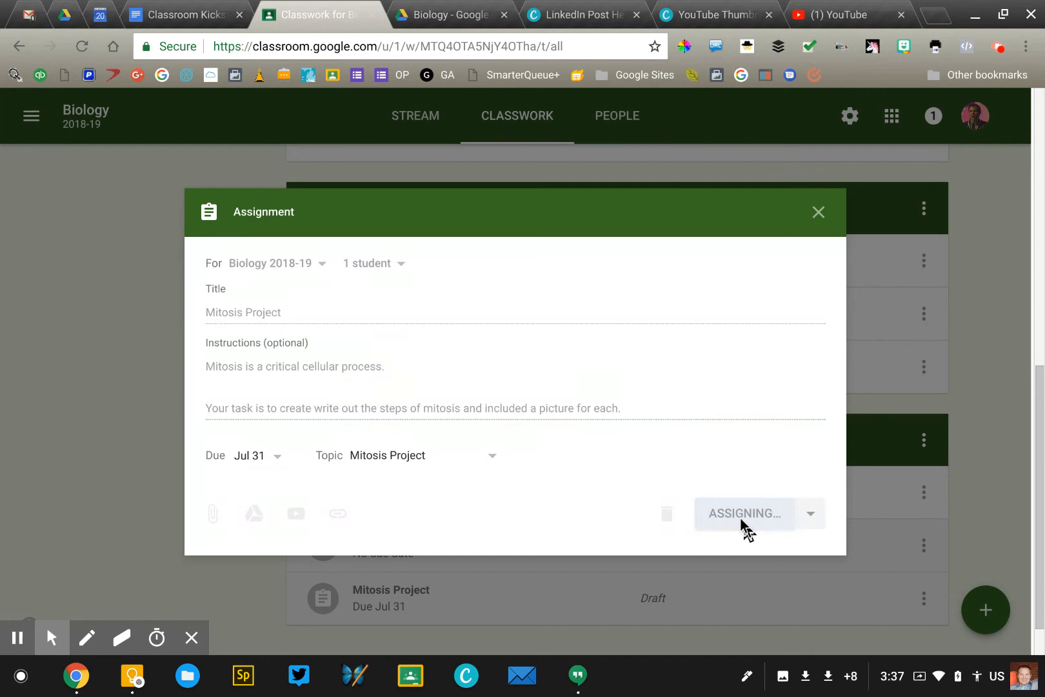
pyautogui.click(744, 513)
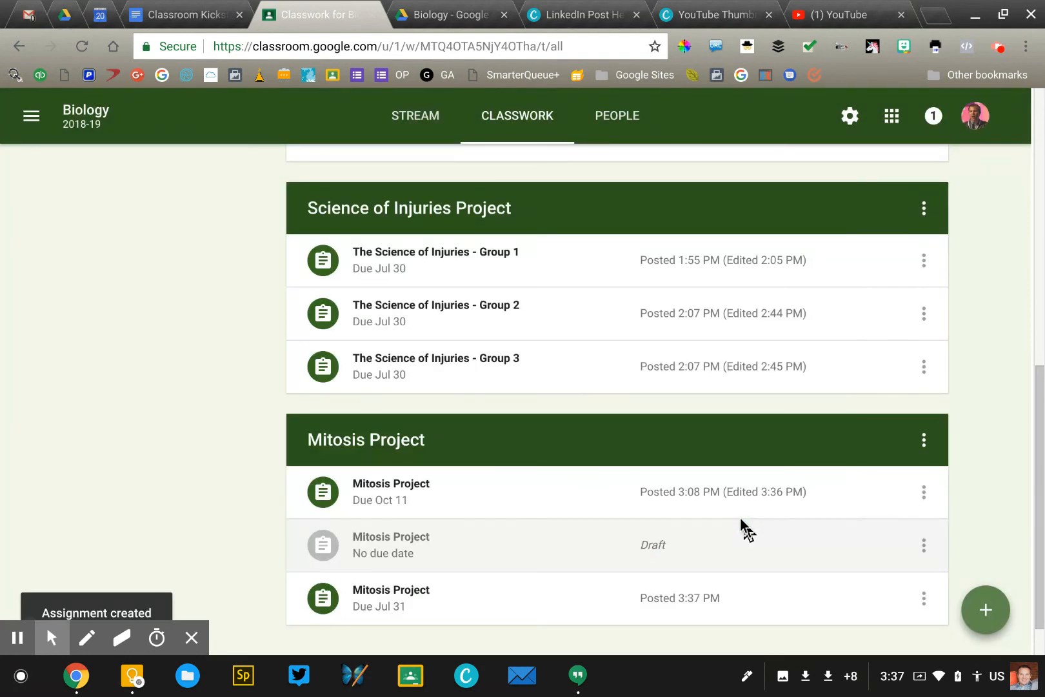
pyautogui.scroll(-3)
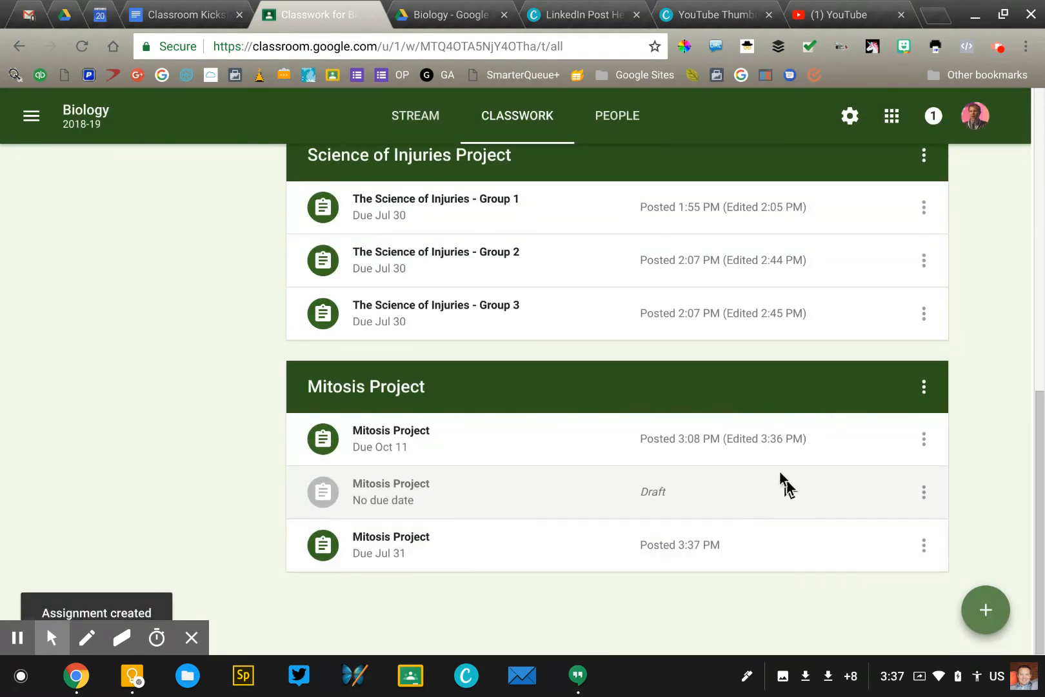
pyautogui.moveTo(268, 413)
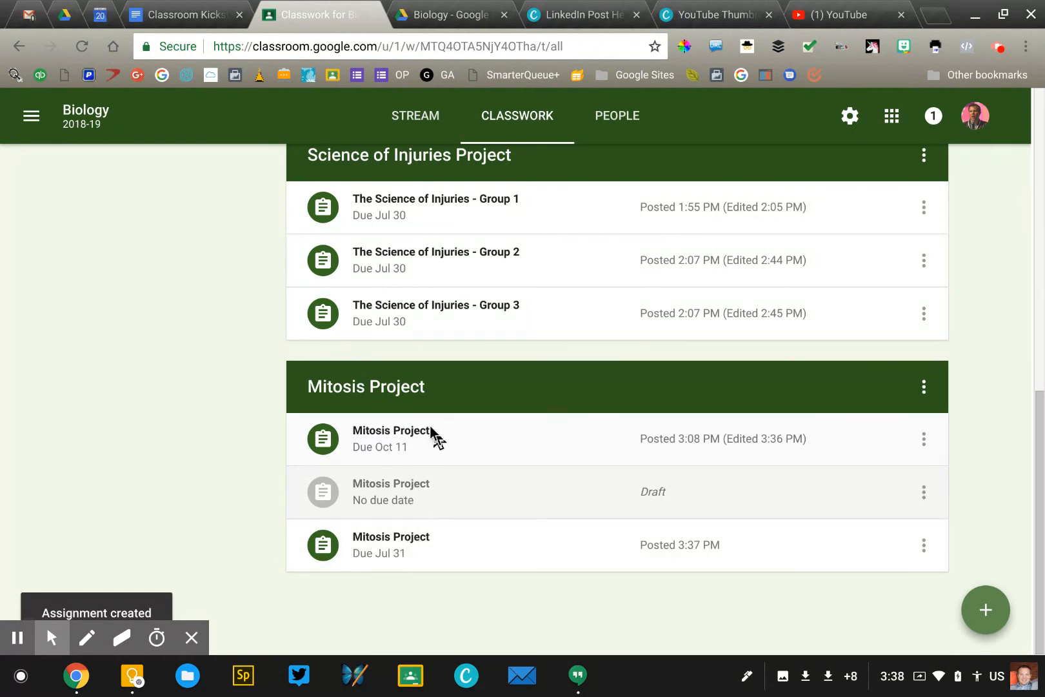
pyautogui.click(391, 438)
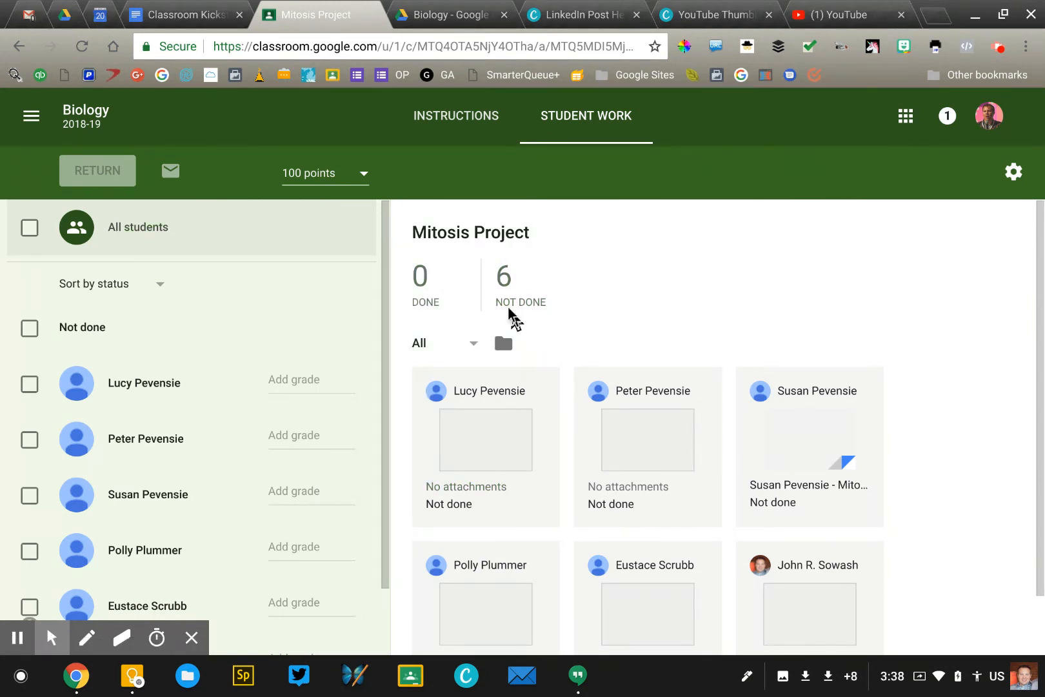
pyautogui.click(20, 46)
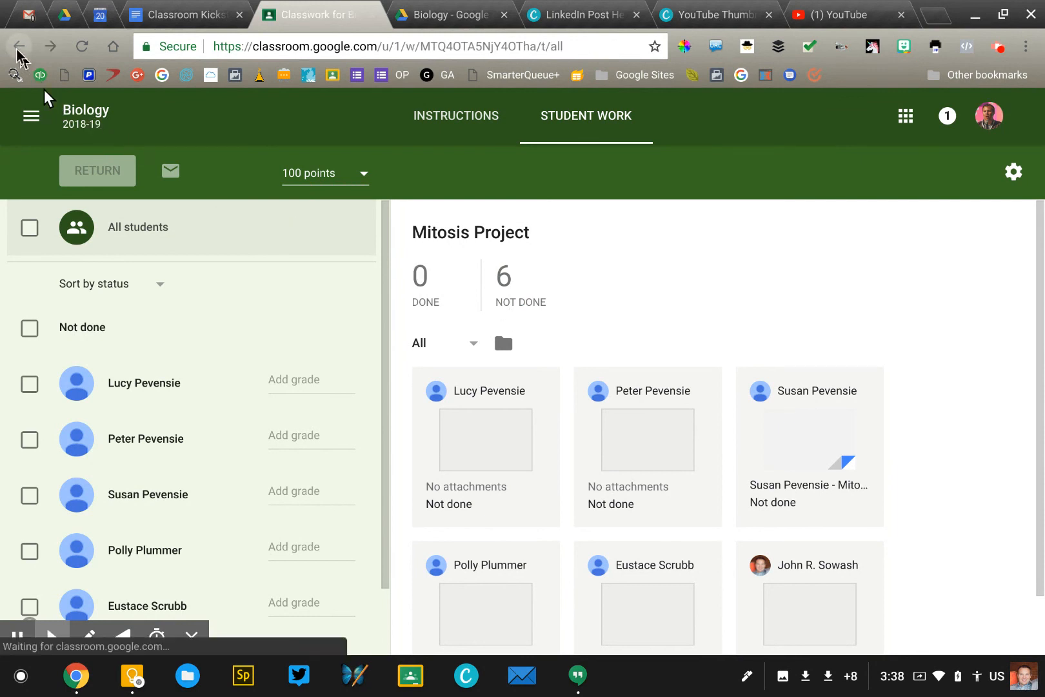
pyautogui.click(517, 116)
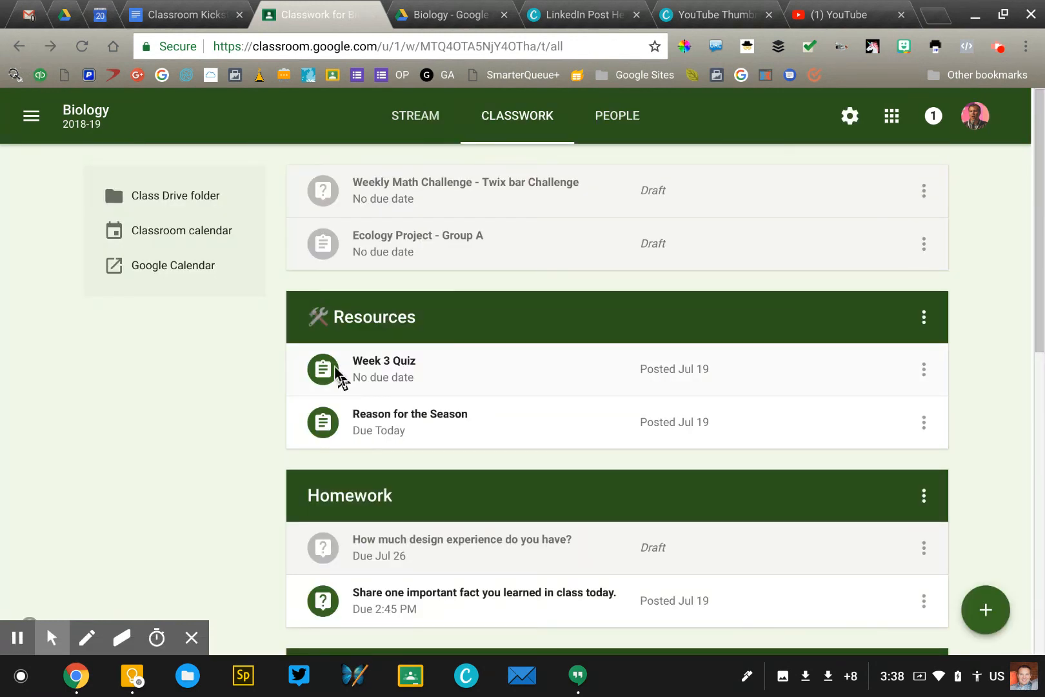